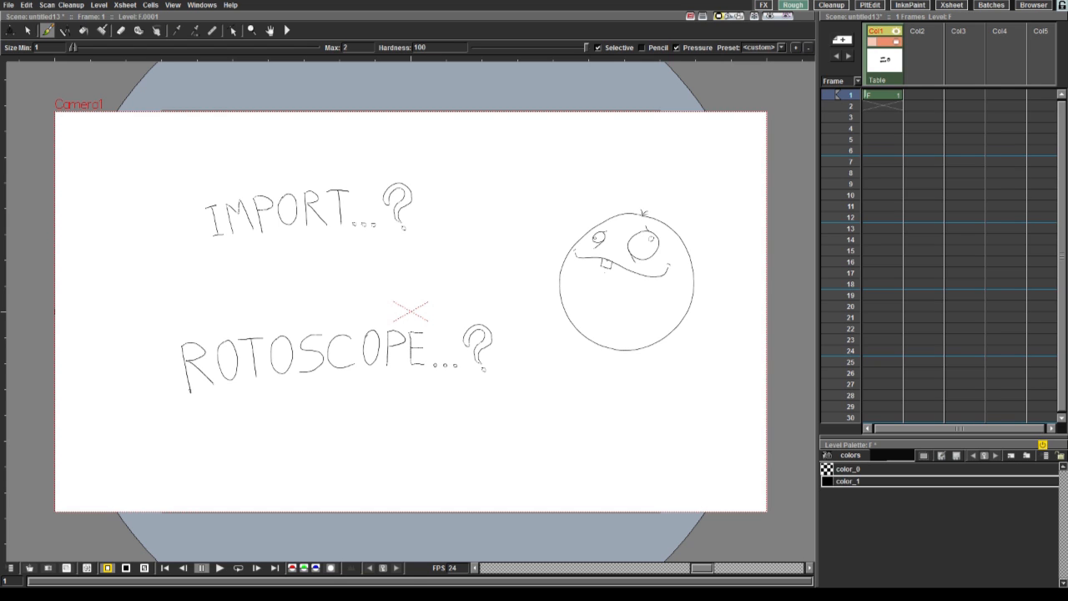
Step: Load the AVI clip of the framed drawing into Col1, filling 45 frames
click(883, 107)
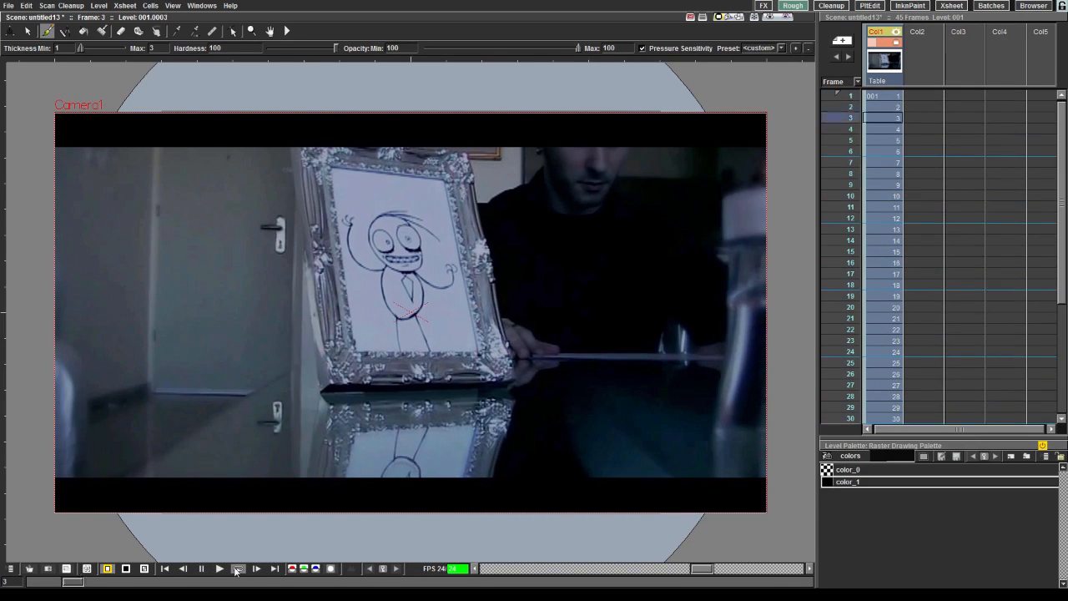
Step: Select frame 1 of the empty second column to start the doodle level
click(238, 570)
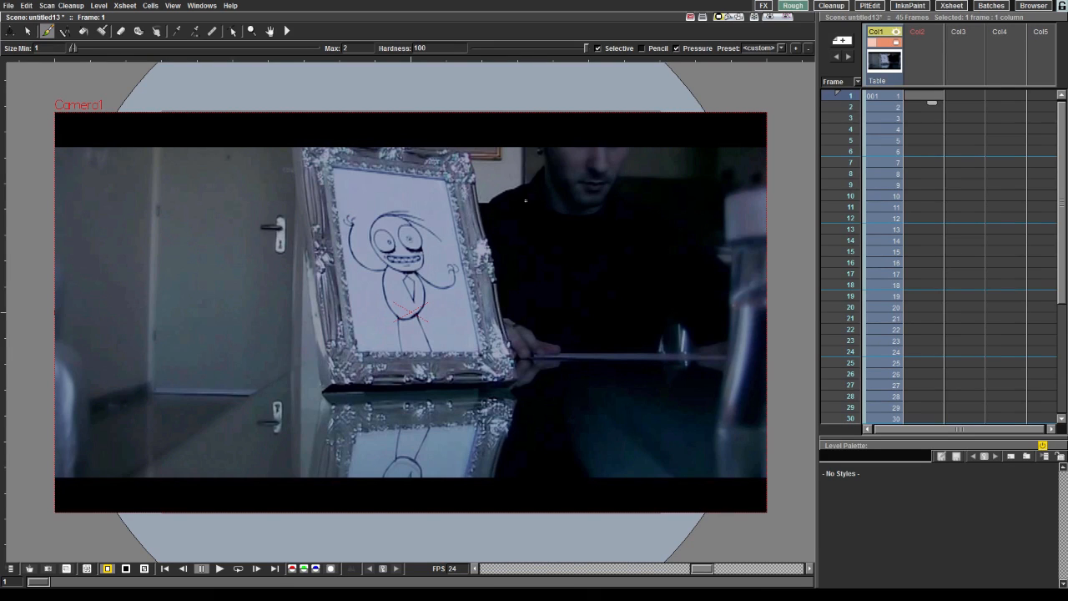
mouse_move(934, 62)
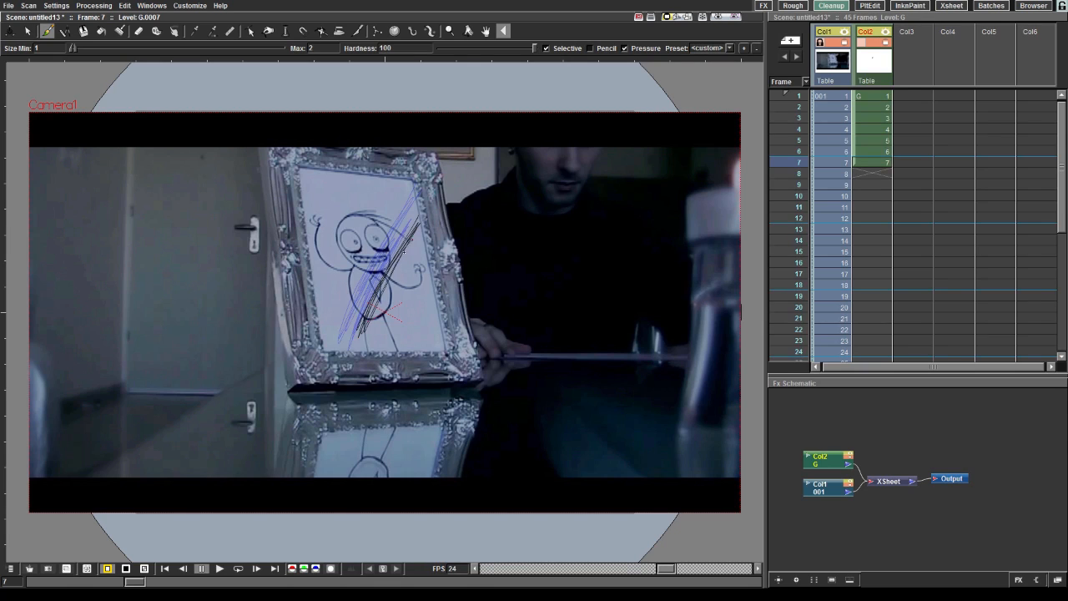
Step: Draw a blue stroke along the frame's right edge and advance to the next Col2 frame
click(795, 174)
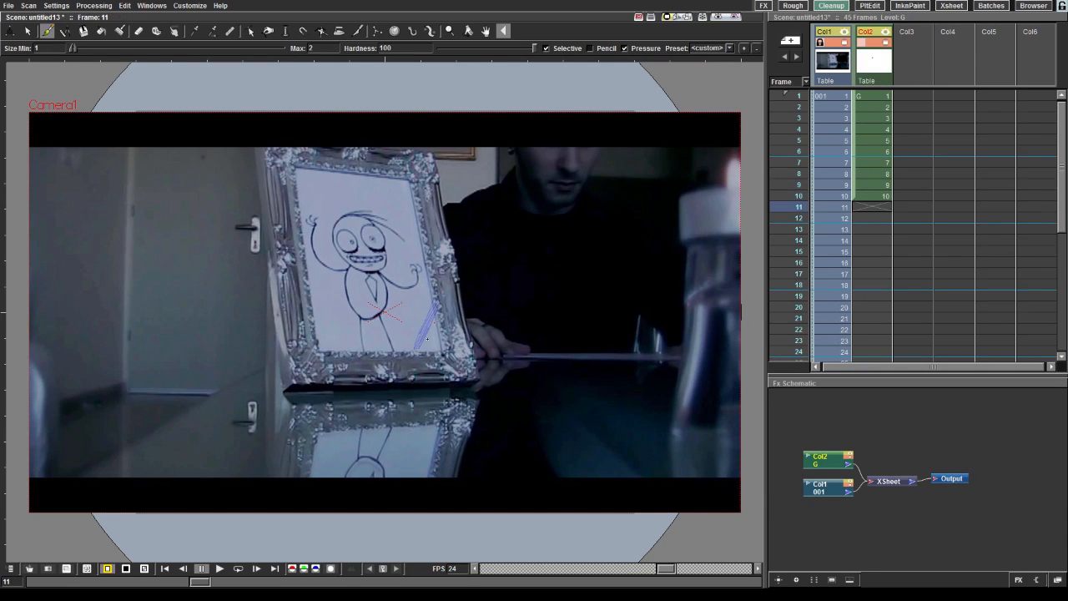
drag(434, 317, 422, 346)
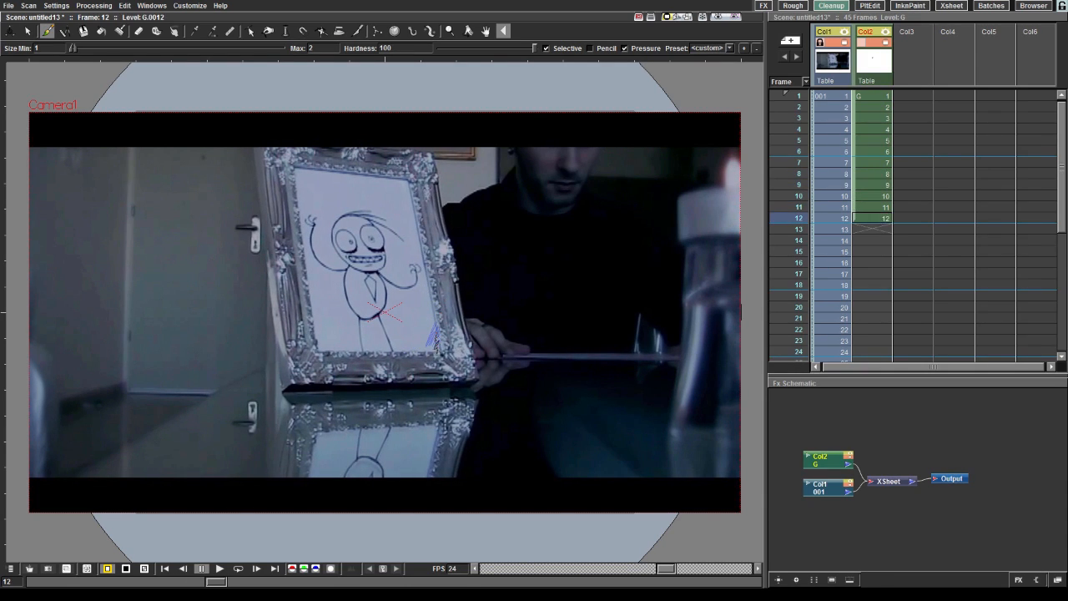
click(236, 569)
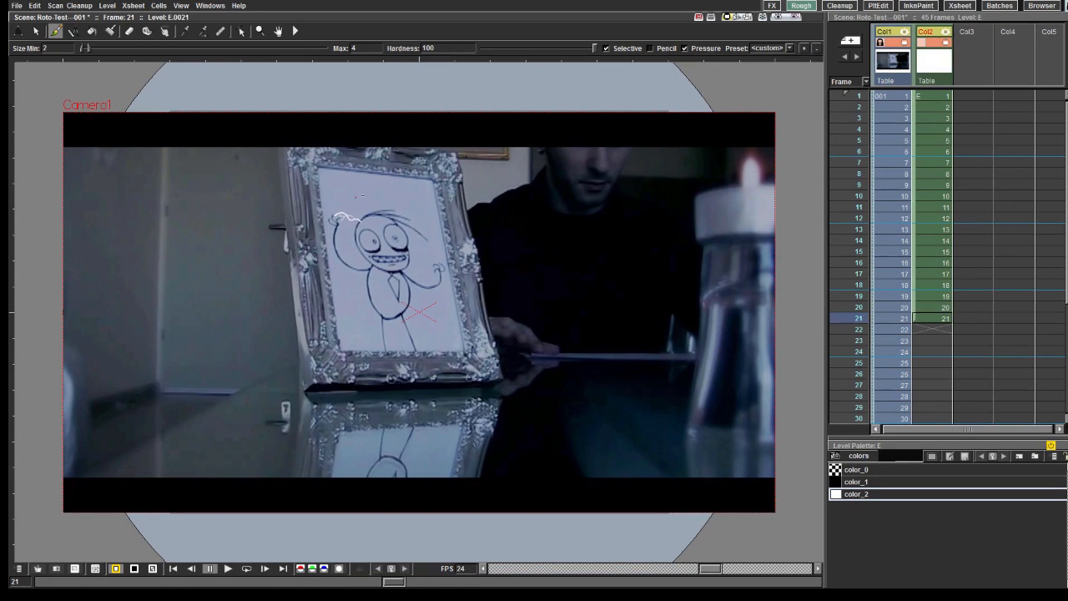
Step: Step through the next Col2 frames to keep drawing the white head strokes
click(226, 569)
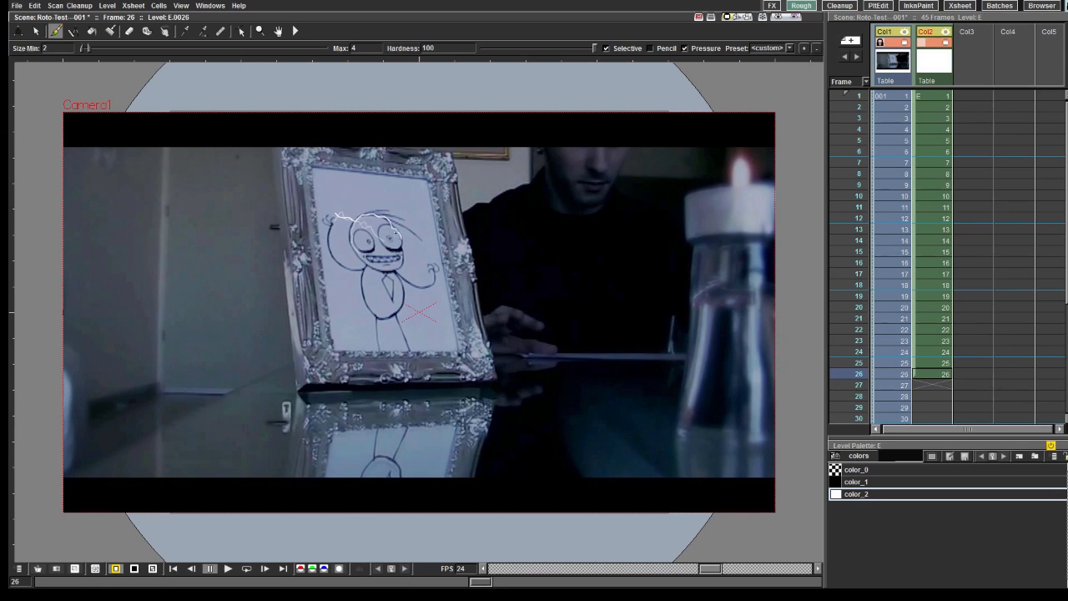
click(229, 569)
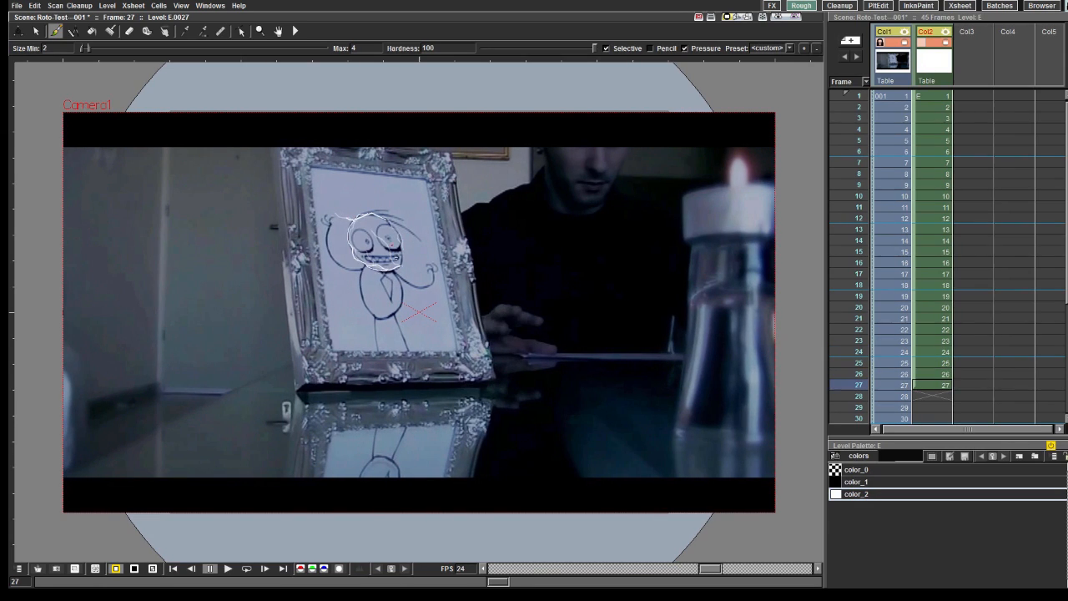